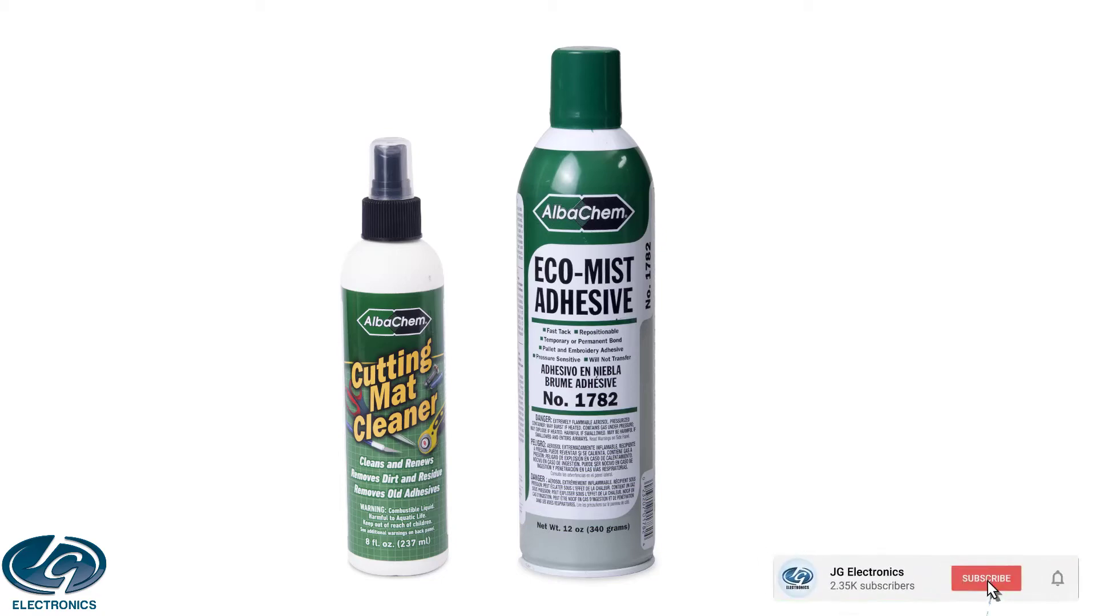
click(985, 579)
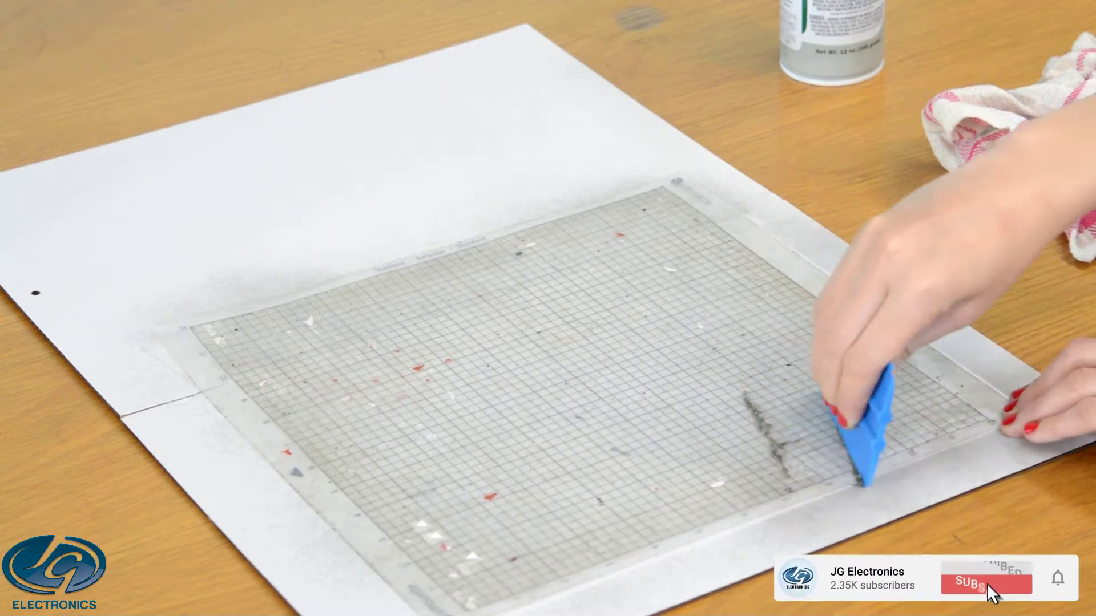
click(987, 580)
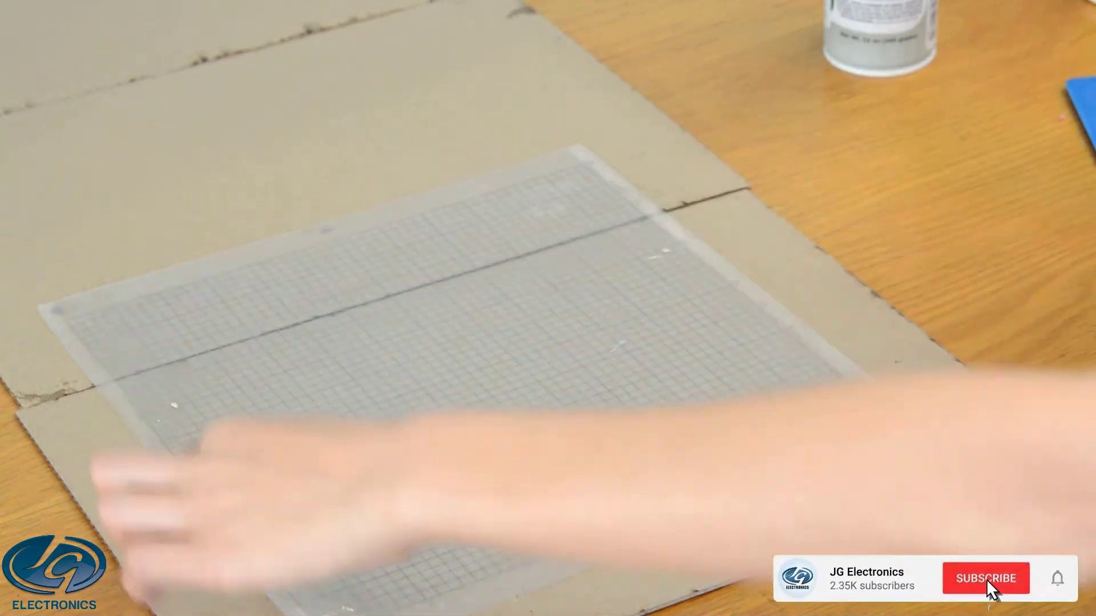
click(985, 578)
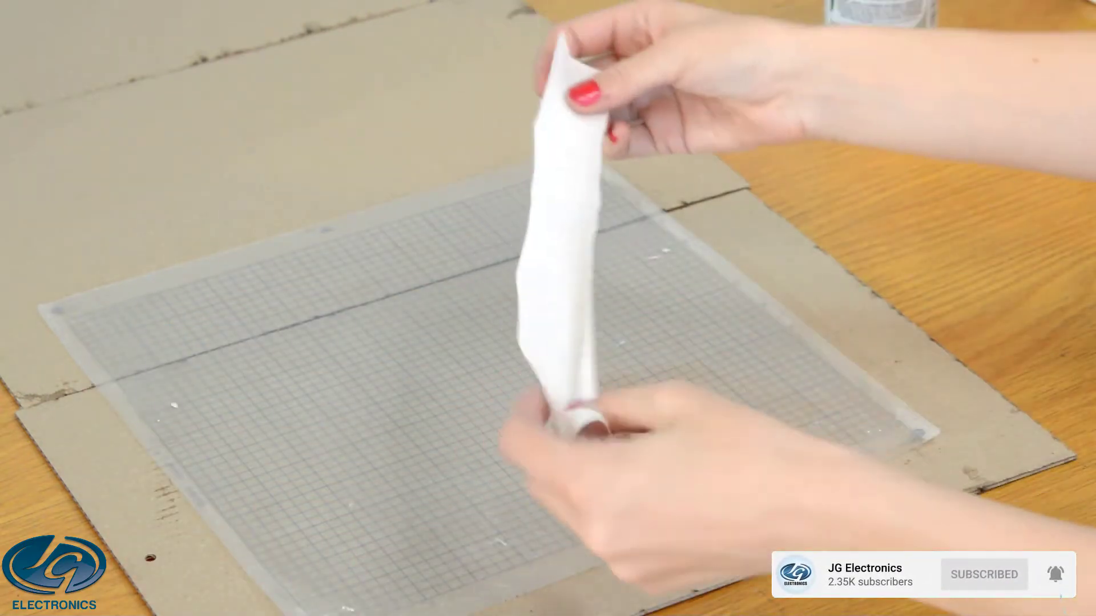